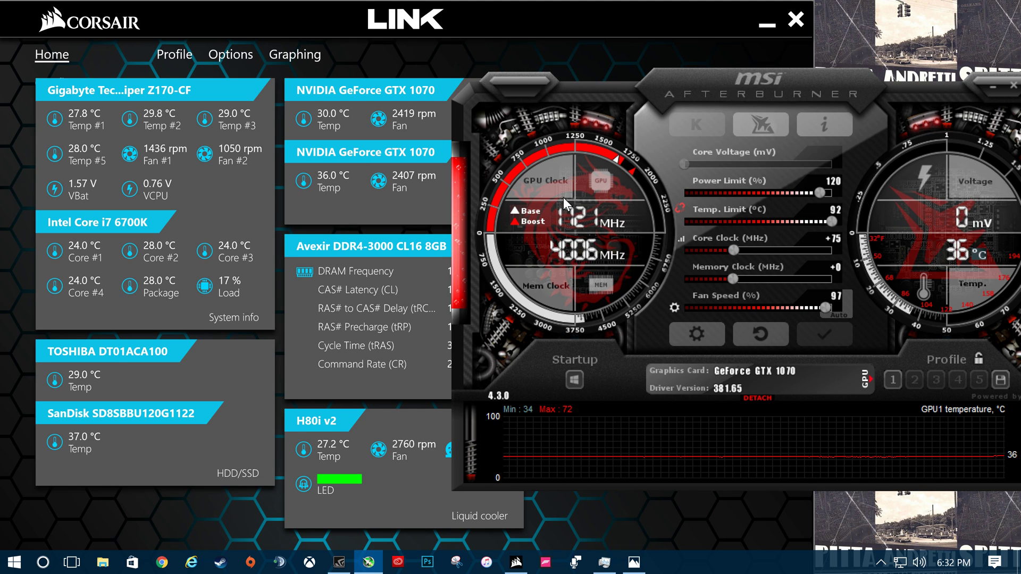
pyautogui.moveTo(611, 226)
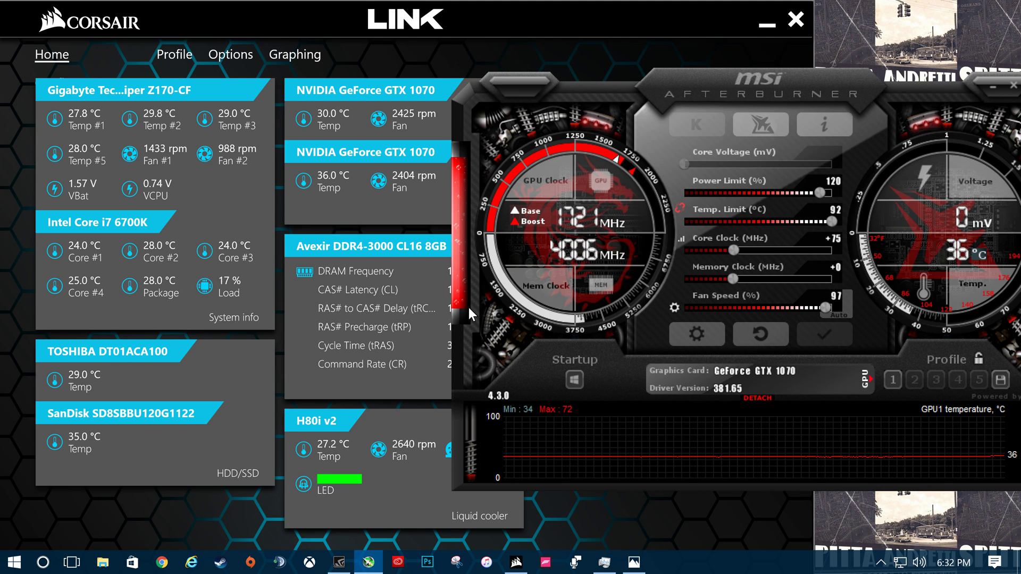
pyautogui.moveTo(581, 222)
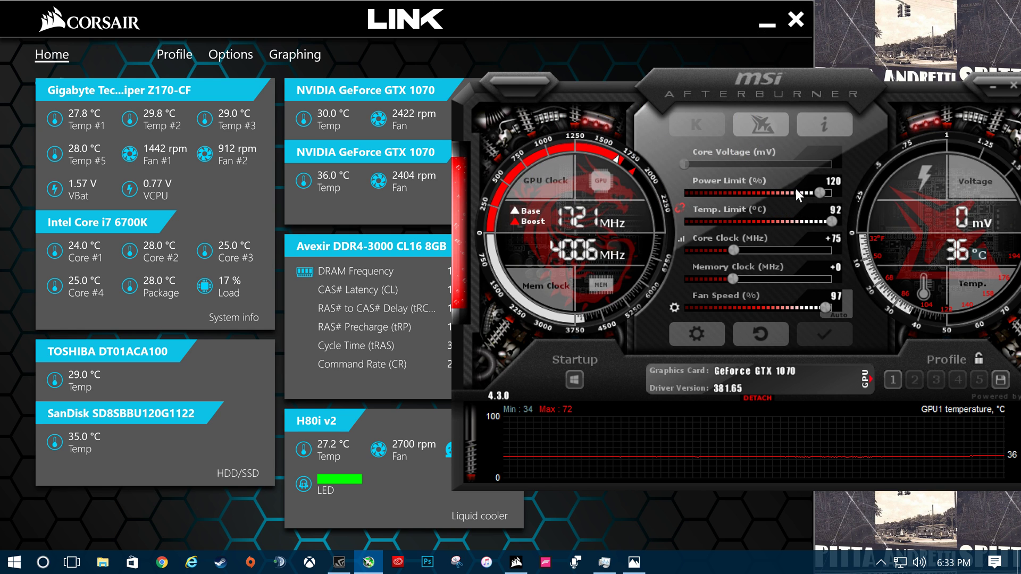
pyautogui.moveTo(805, 195)
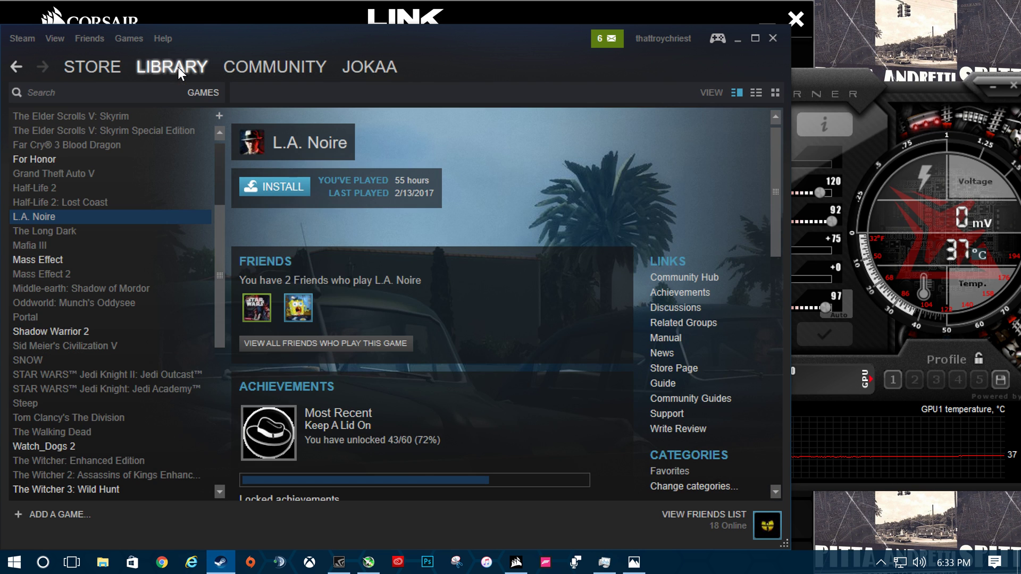
# Step: Scroll the Steam library list down to For Honor and select its game page
pyautogui.click(370, 562)
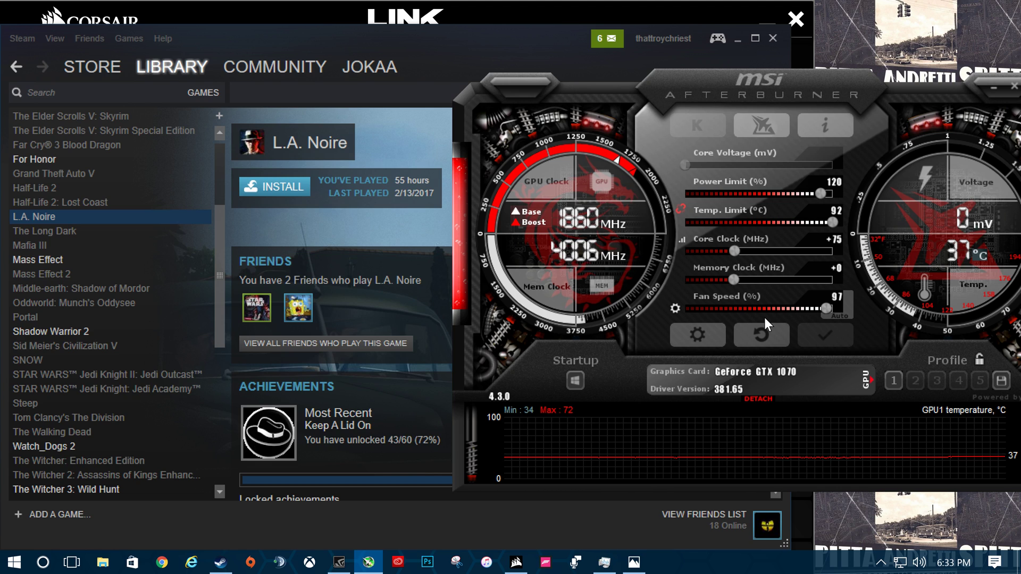
pyautogui.moveTo(763, 291)
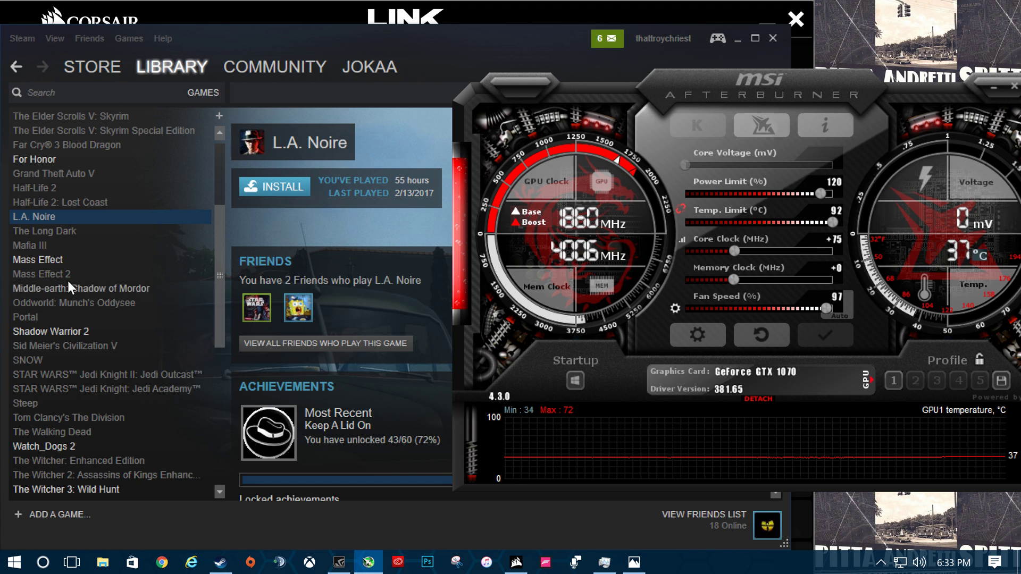
pyautogui.scroll(-3)
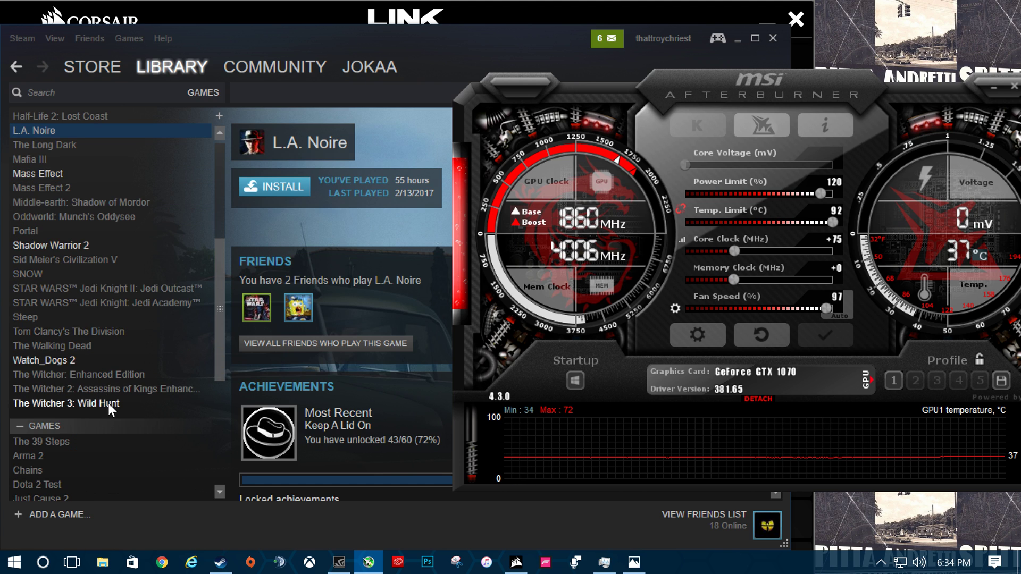
pyautogui.moveTo(90, 323)
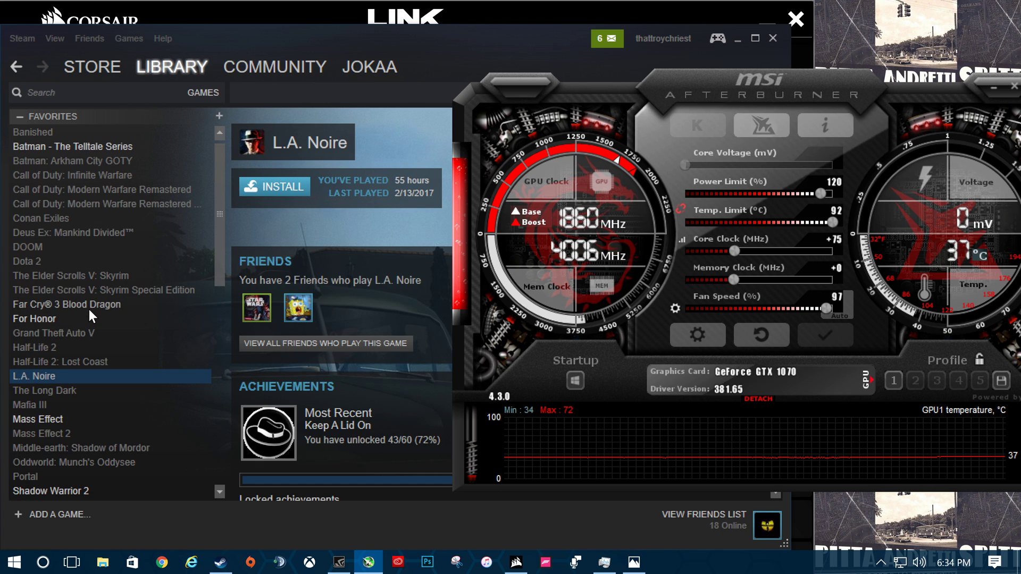
pyautogui.scroll(-3)
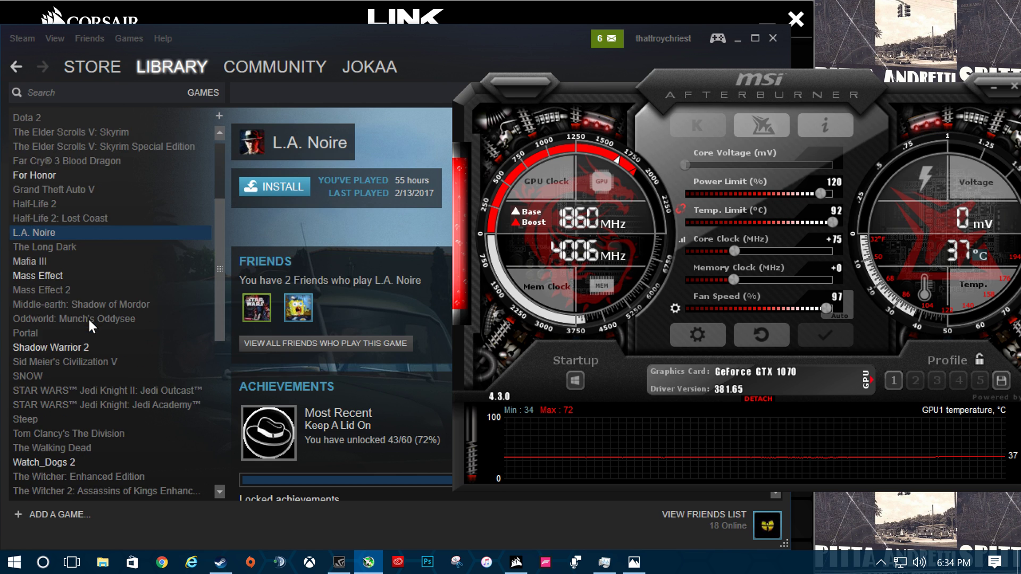
pyautogui.scroll(-3)
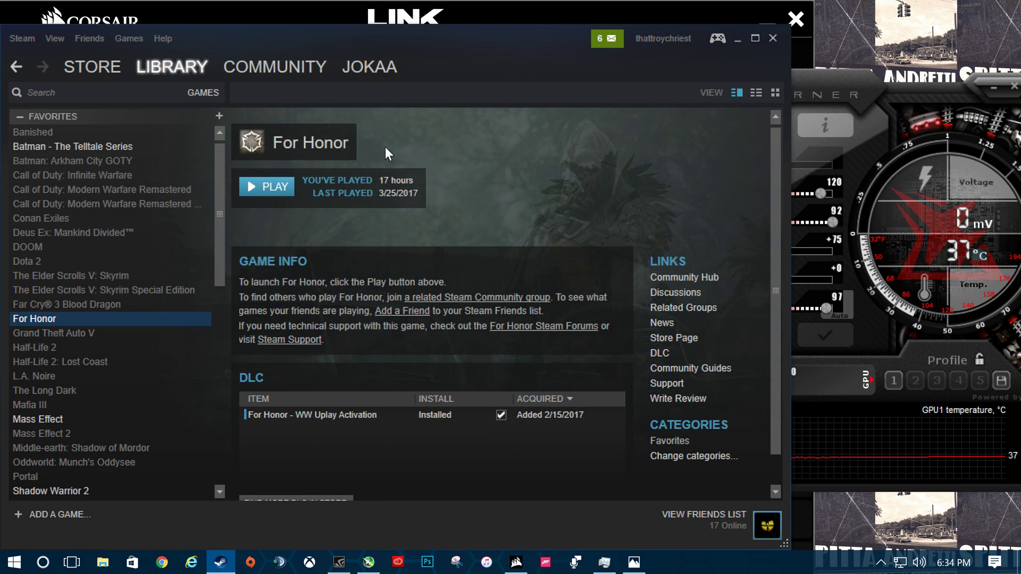
# Step: Start For Honor via Play so Steam shows it as Running, last played Today
pyautogui.scroll(-3)
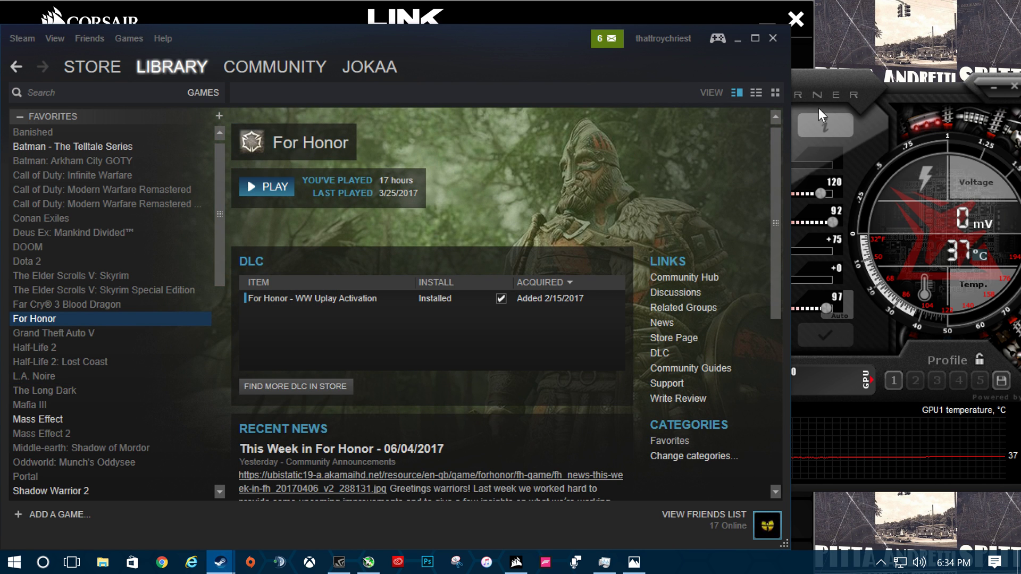
pyautogui.click(264, 186)
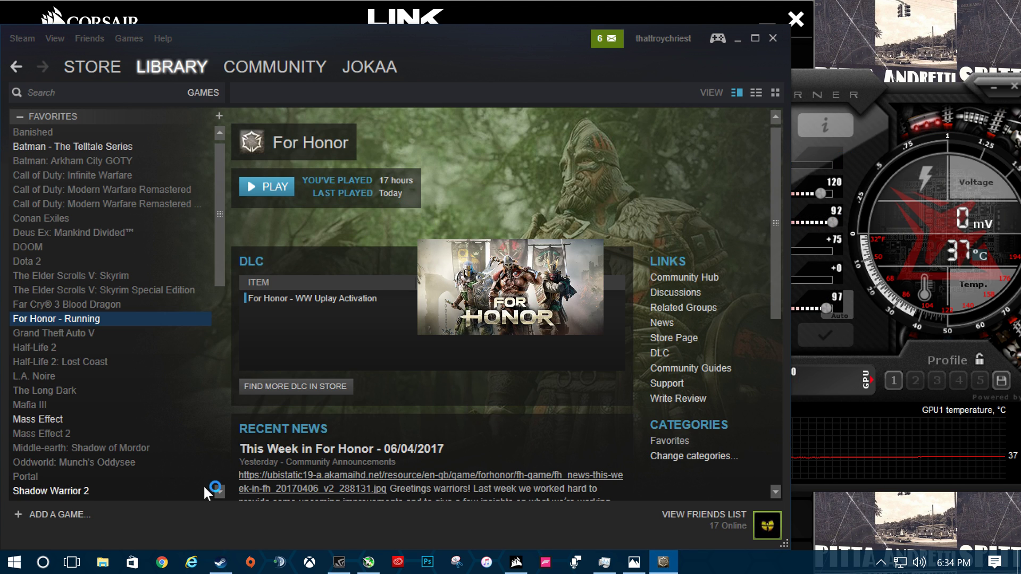
pyautogui.moveTo(388, 431)
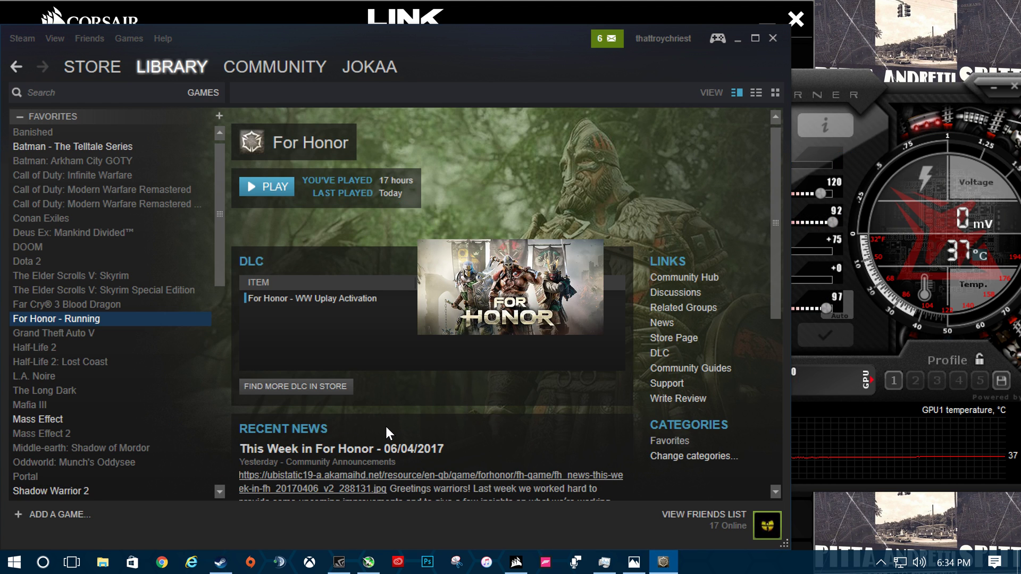
pyautogui.moveTo(380, 437)
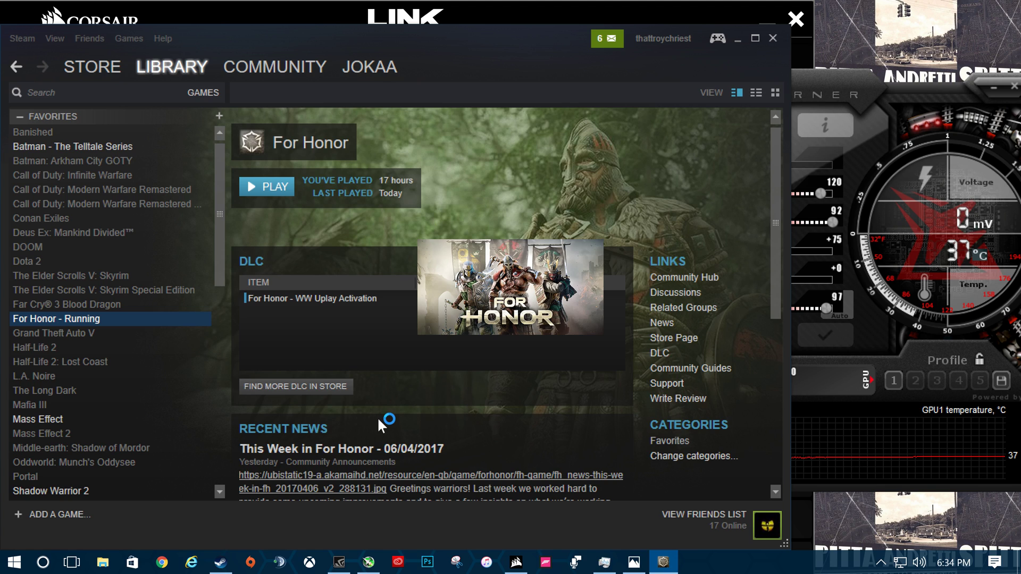
pyautogui.moveTo(451, 369)
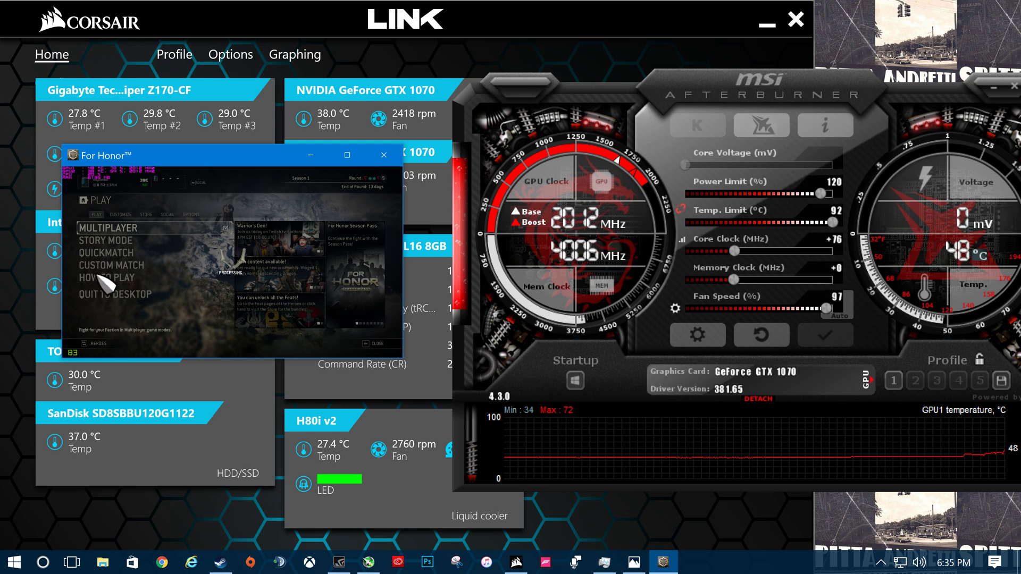
pyautogui.moveTo(269, 186)
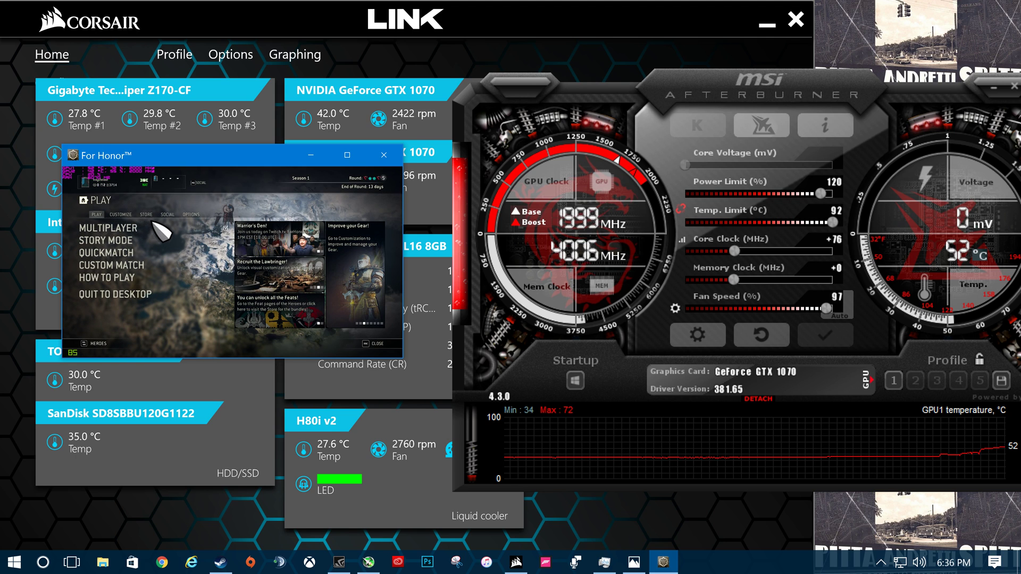
# Step: Browse For Honor's Options, checking the Display settings and returning to the list
pyautogui.click(189, 215)
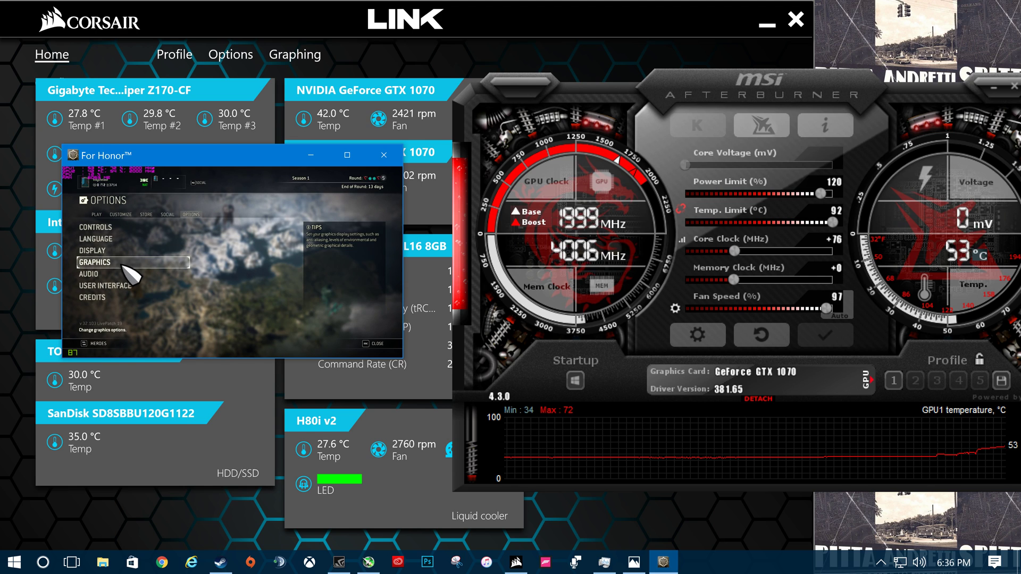
pyautogui.moveTo(140, 189)
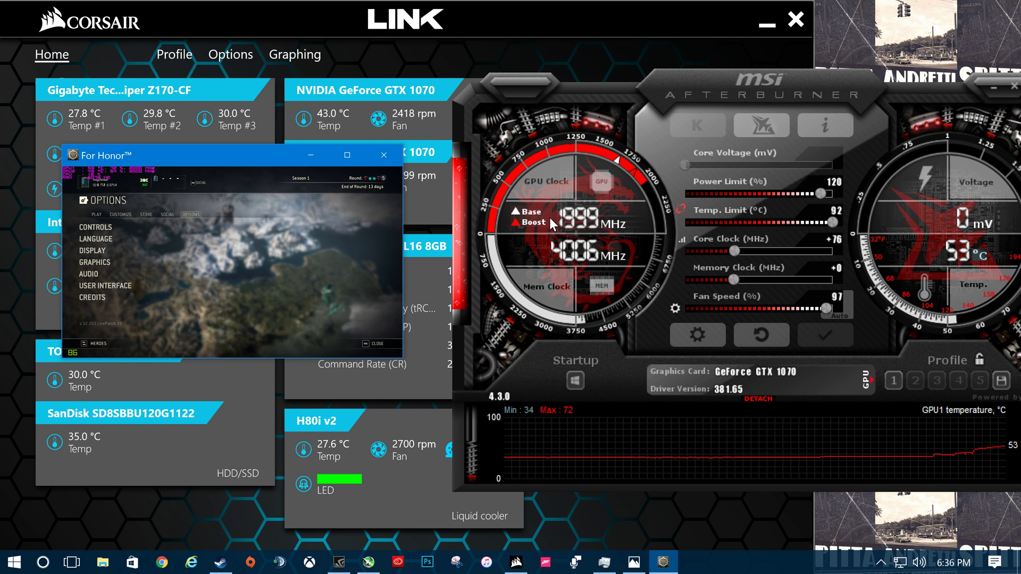
pyautogui.moveTo(101, 267)
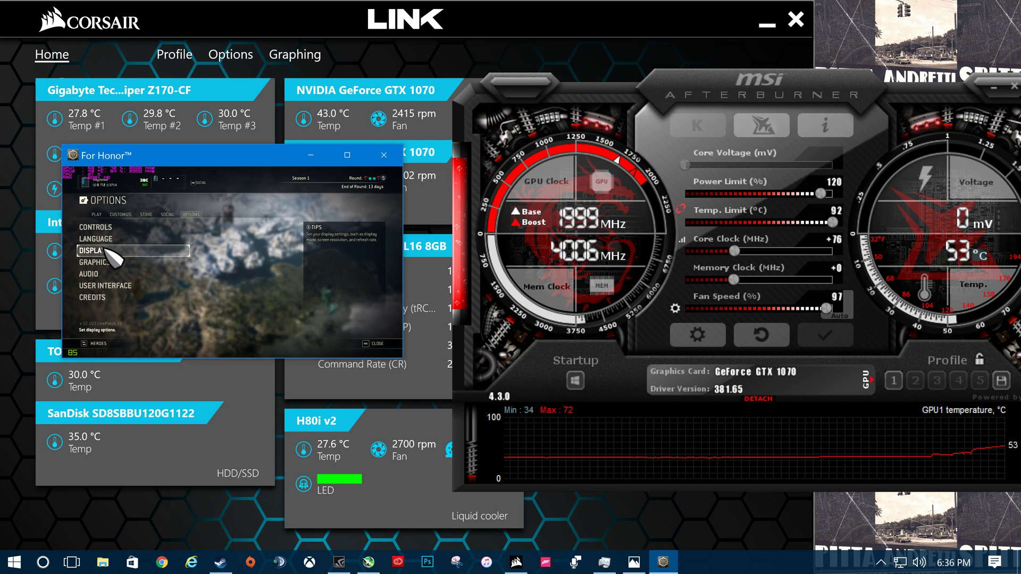
pyautogui.click(93, 249)
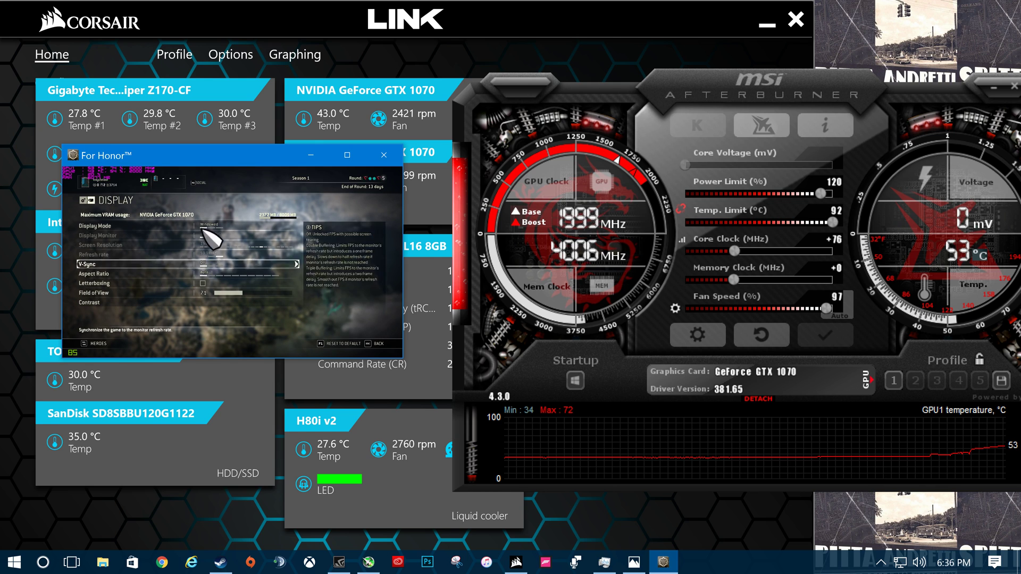
pyautogui.moveTo(312, 345)
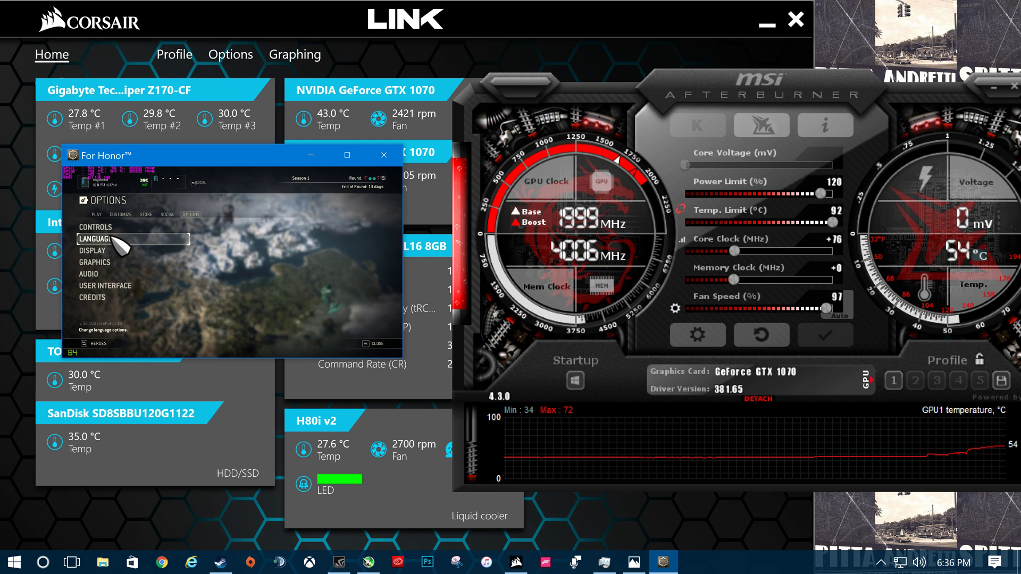
pyautogui.click(94, 261)
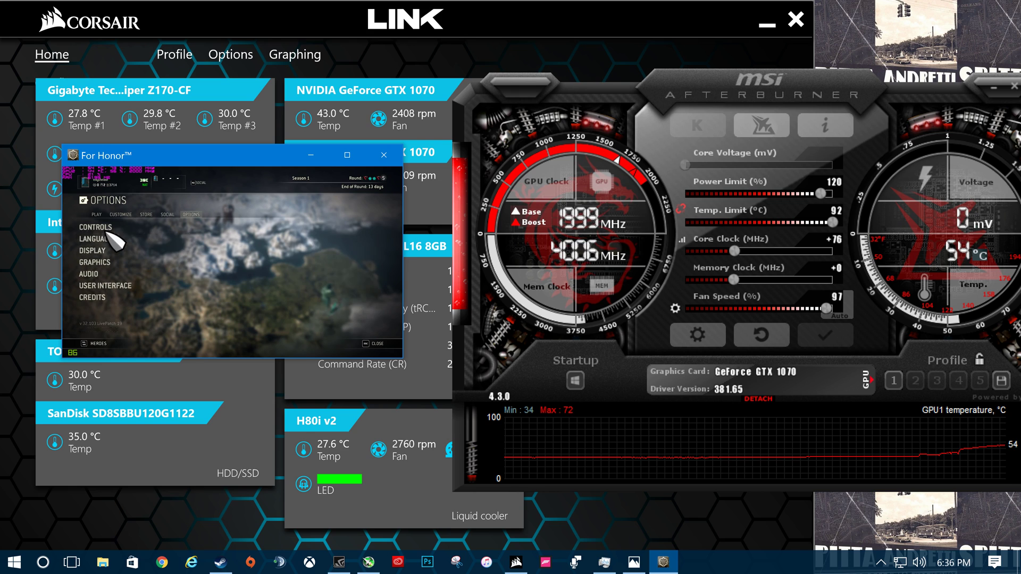
pyautogui.click(92, 250)
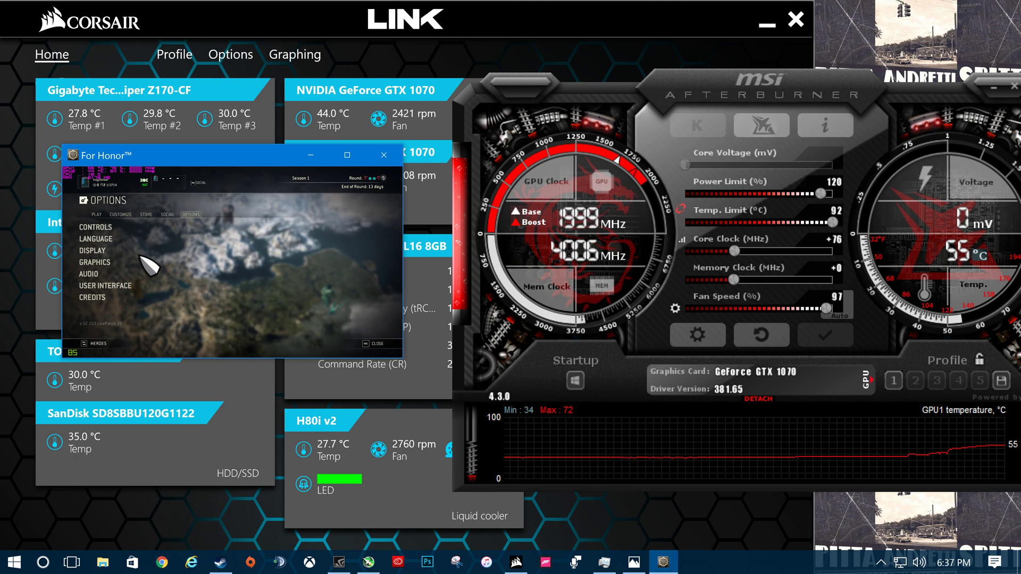
# Step: Launch For Honor's built-in graphics benchmark with GPU around 51°C
pyautogui.click(95, 261)
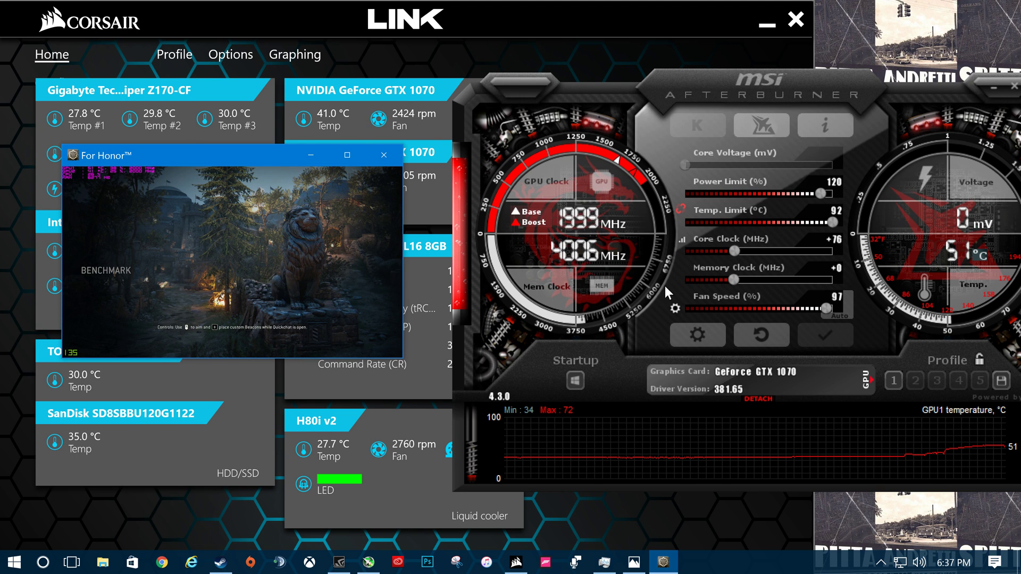
pyautogui.moveTo(657, 300)
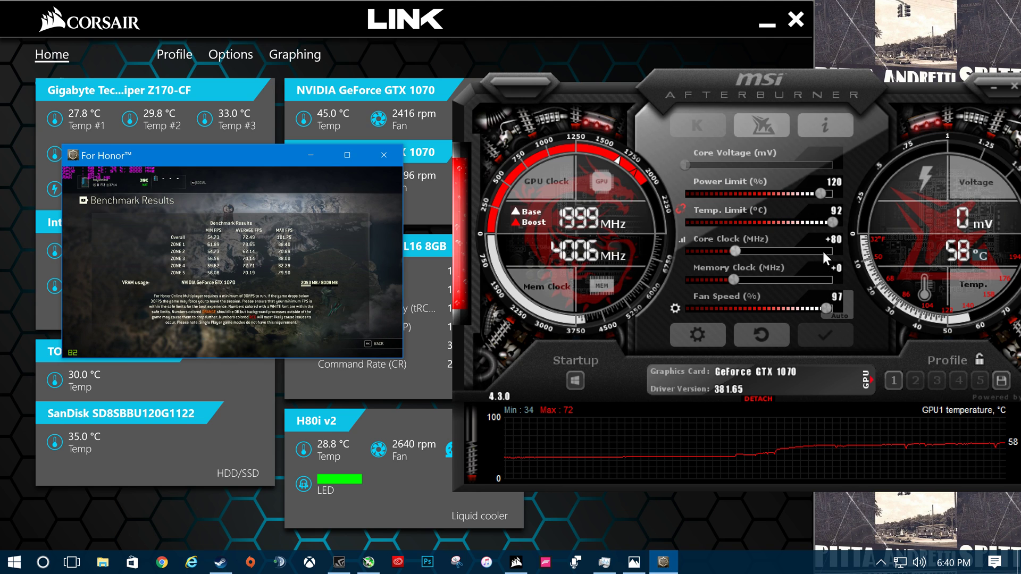
pyautogui.moveTo(801, 276)
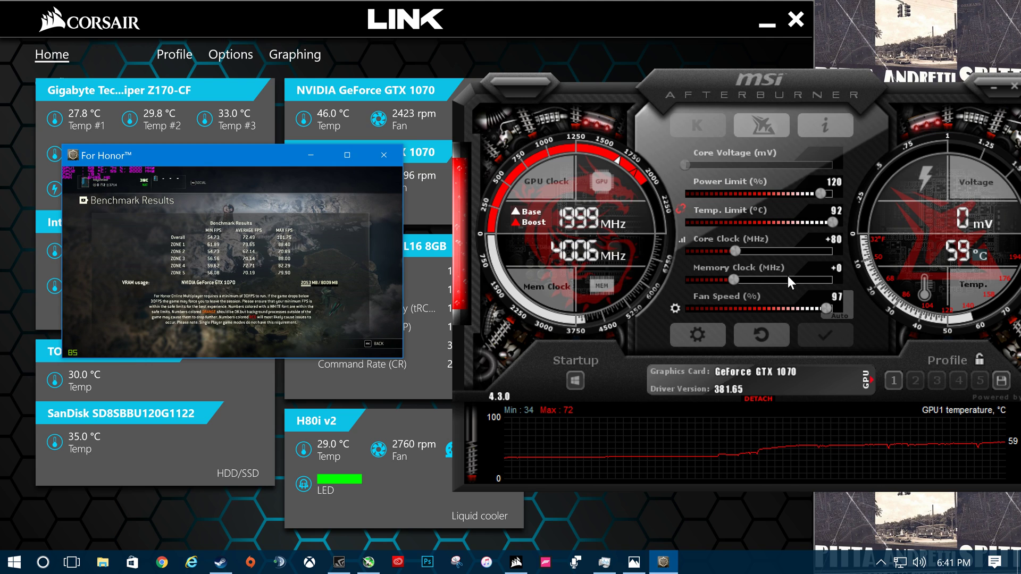
pyautogui.moveTo(777, 319)
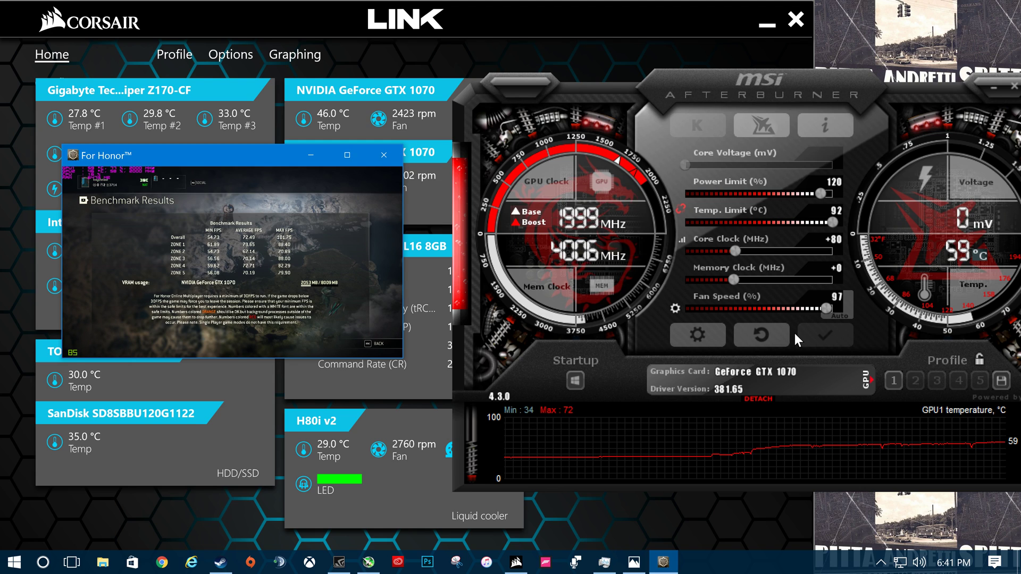
pyautogui.moveTo(879, 394)
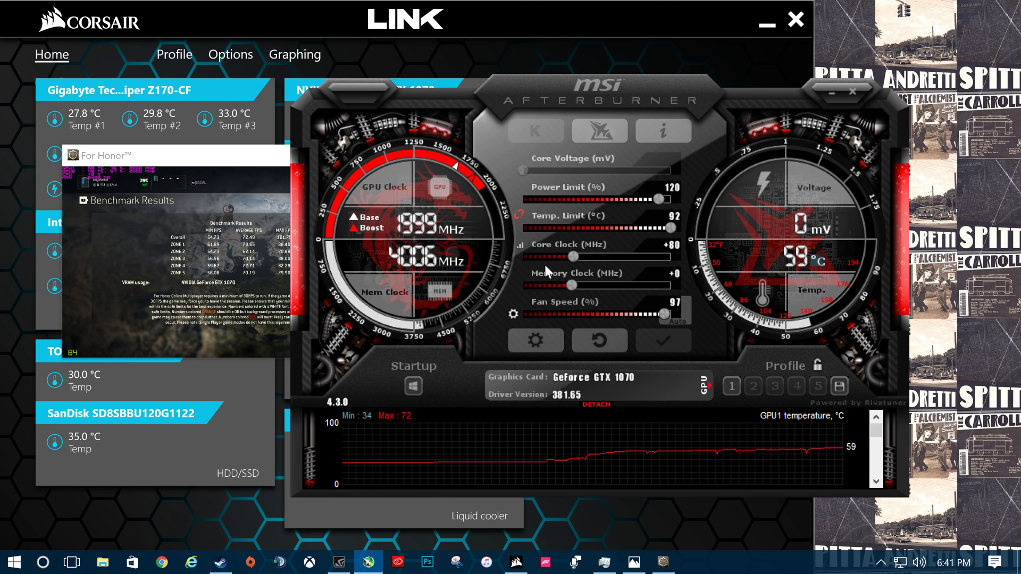
pyautogui.click(342, 561)
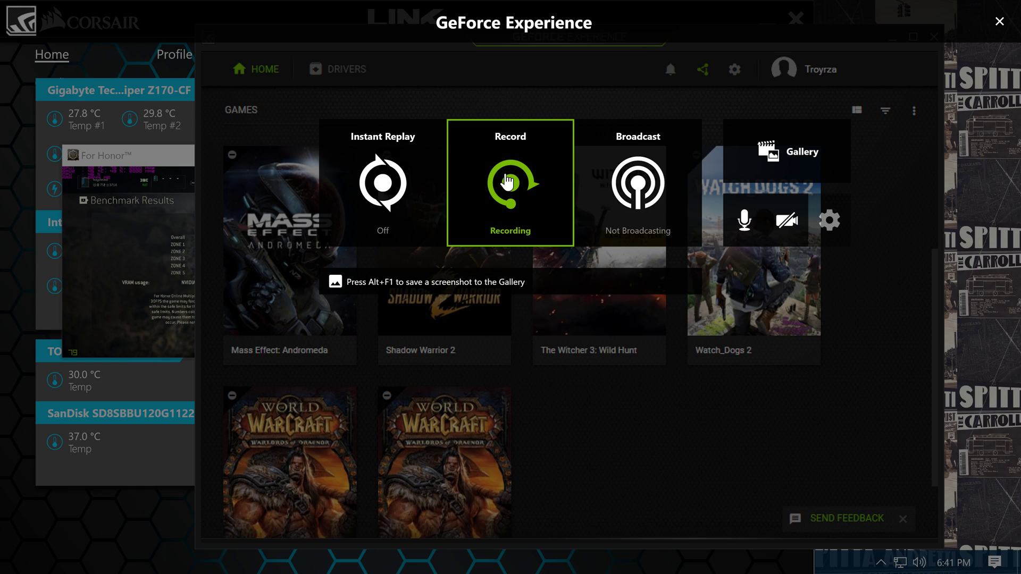
pyautogui.click(510, 182)
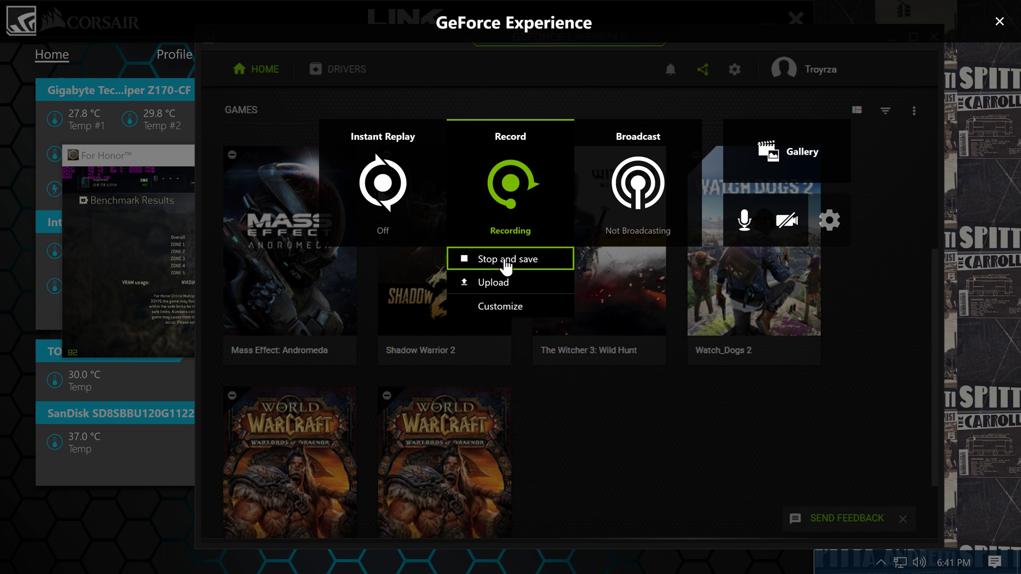